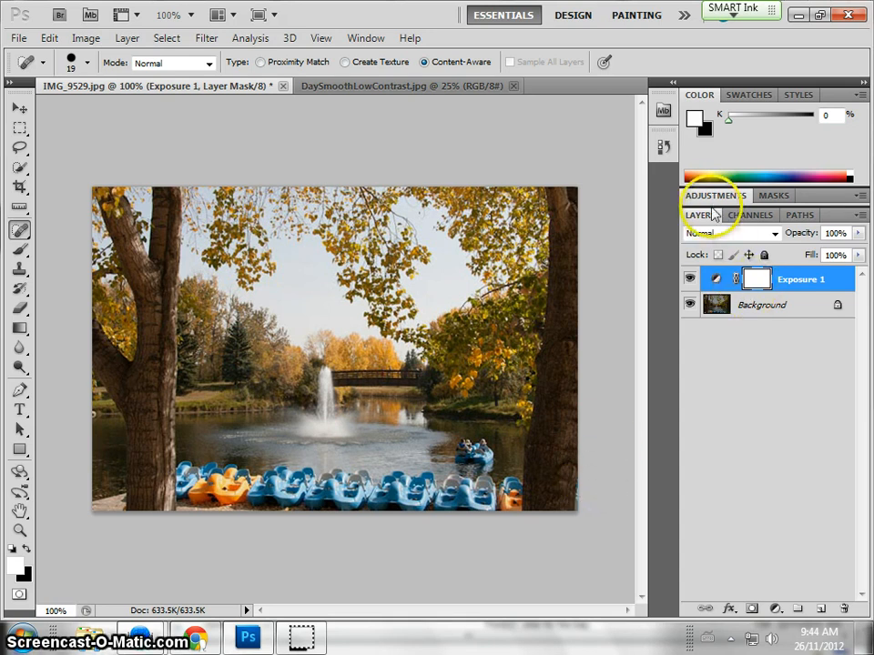
- Show the Adjustments panel and add an Exposure adjustment layer to the park photo
left_click(716, 195)
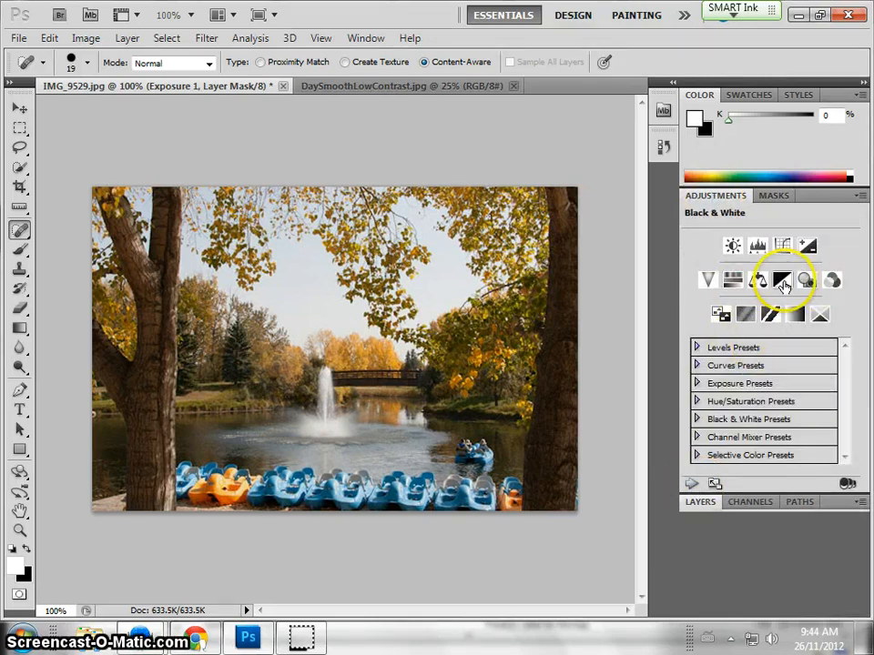
left_click(783, 280)
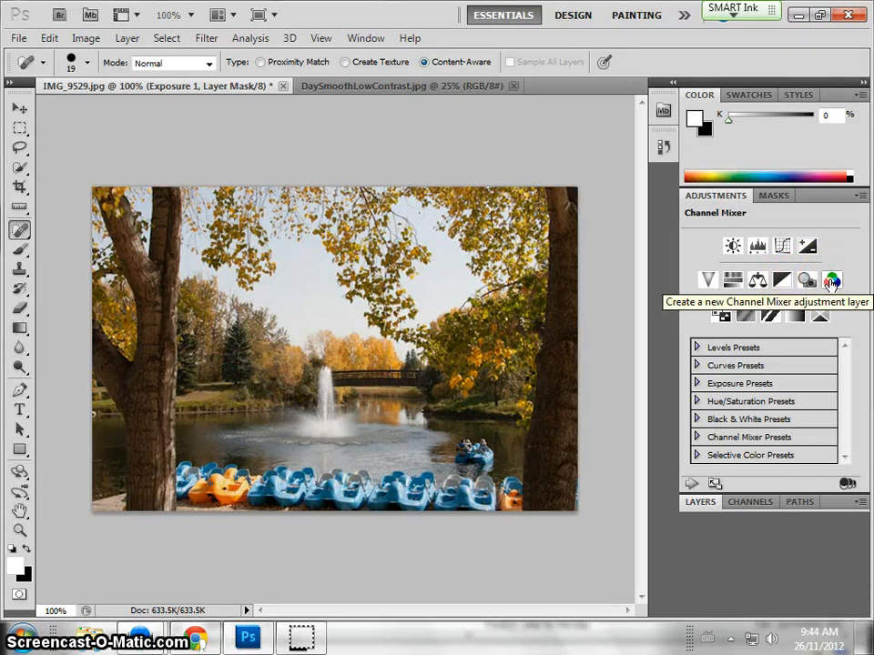
mouse_move(768, 270)
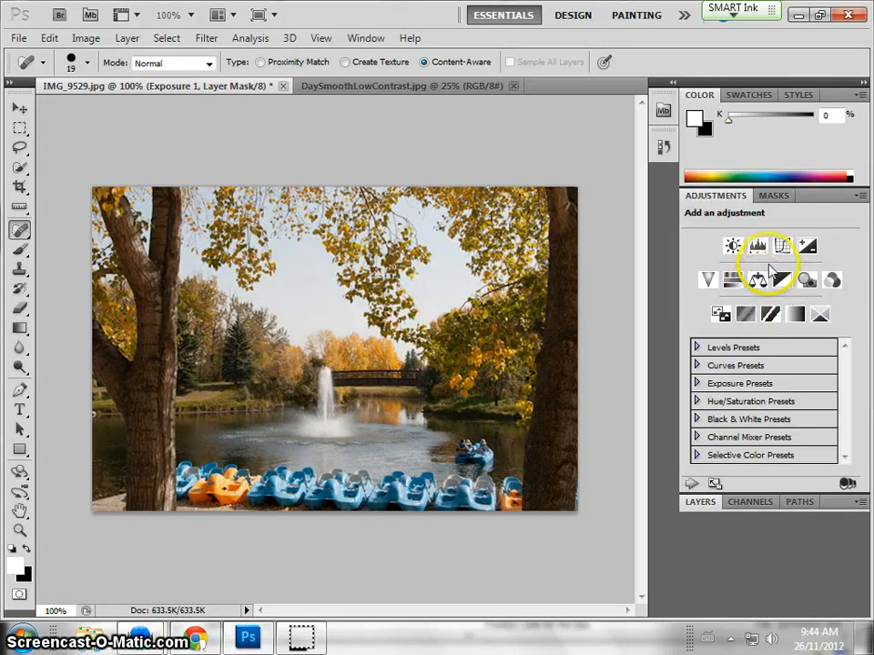
mouse_move(809, 280)
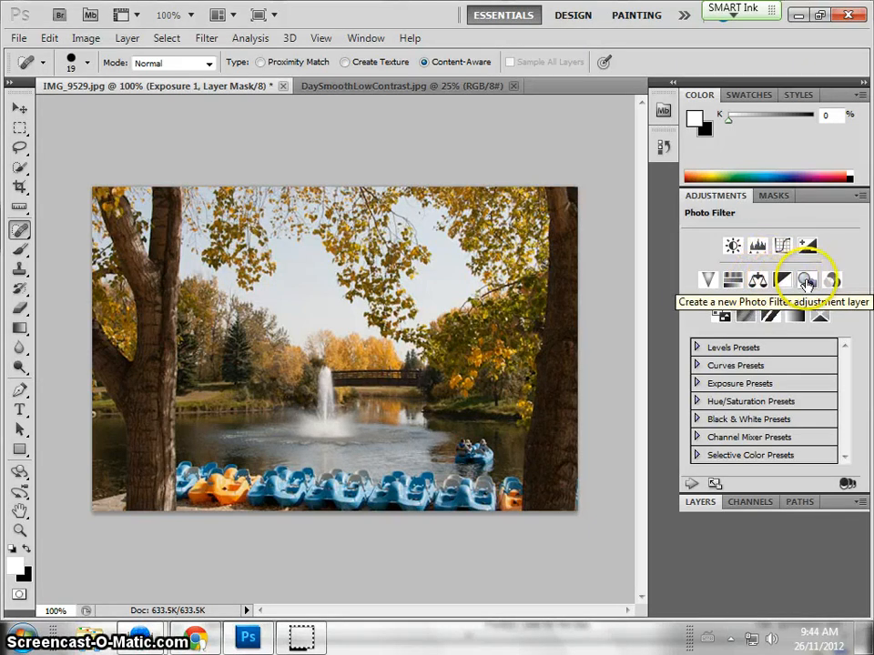
mouse_move(831, 281)
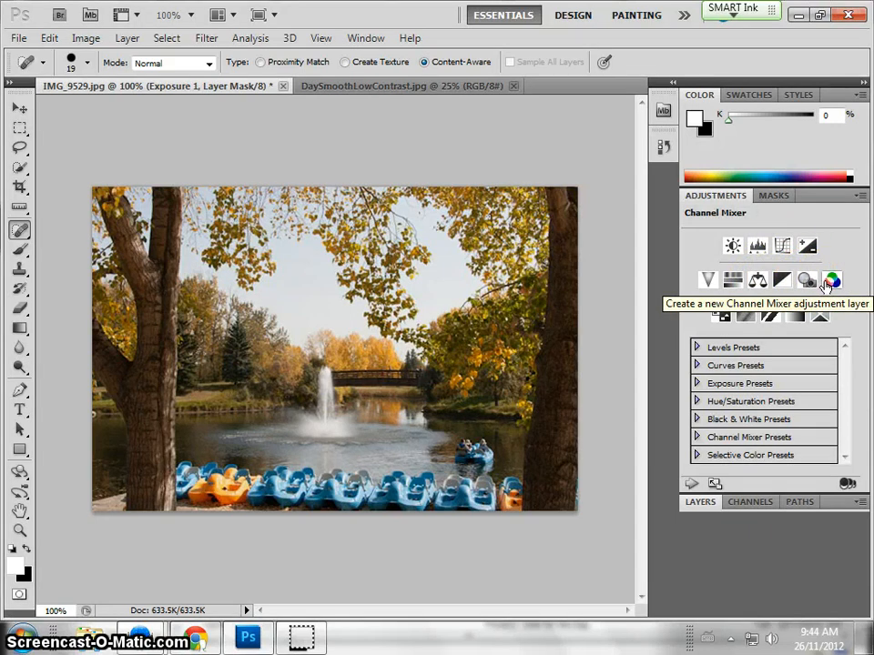
mouse_move(732, 245)
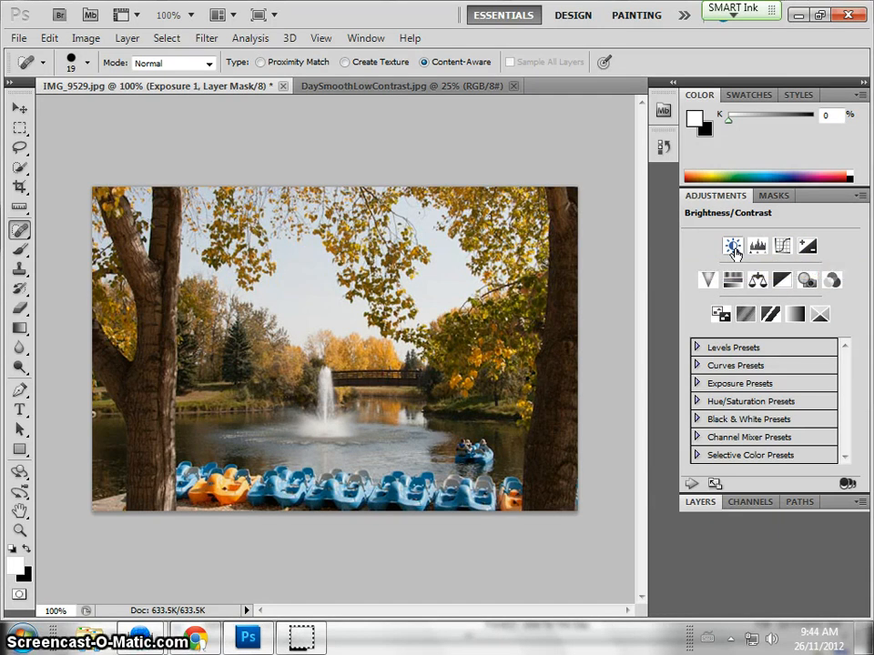
- Add a Brightness/Contrast layer and sweep the Contrast slider from maximum back to about zero
left_click(732, 248)
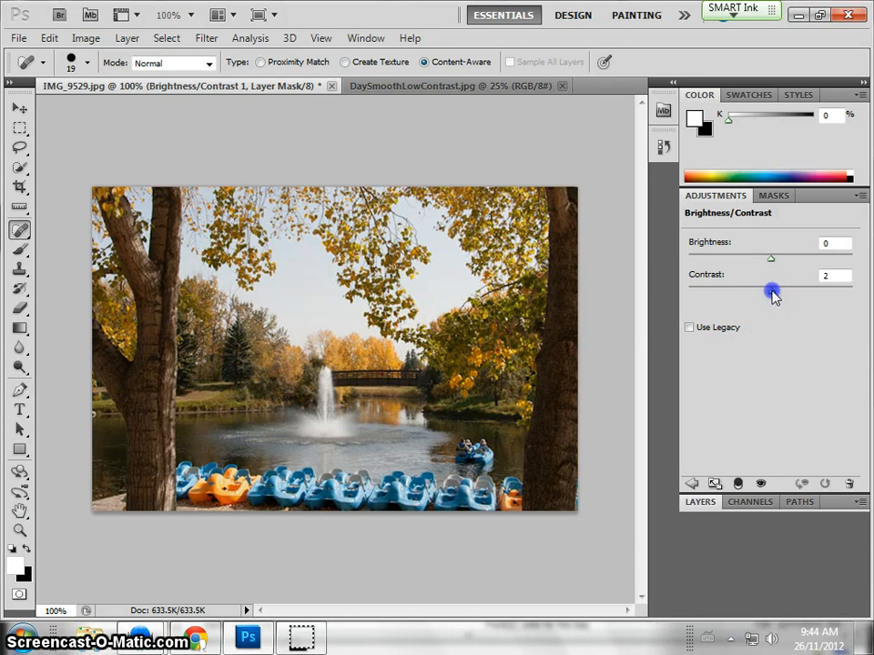
left_click_drag(771, 291, 717, 292)
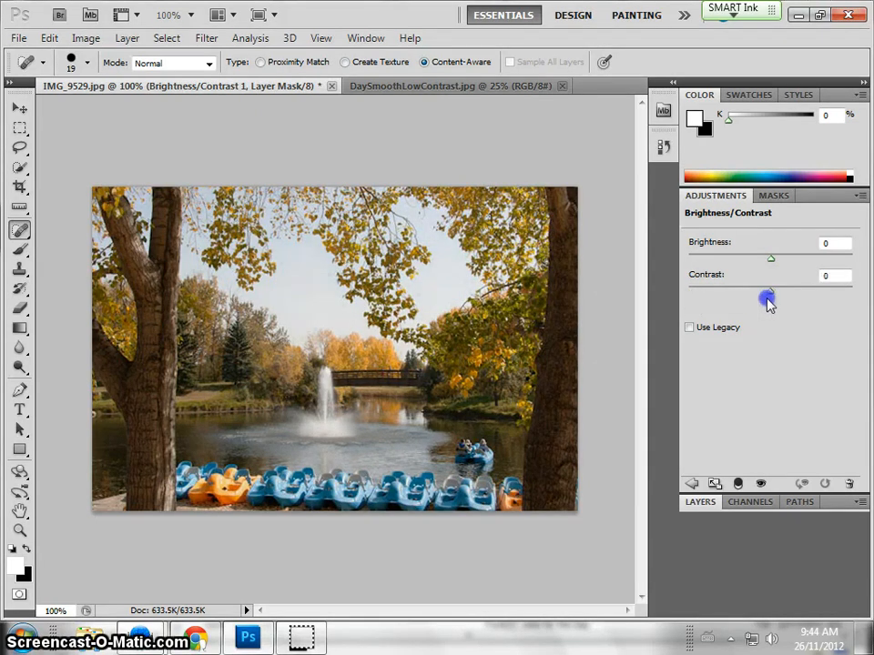
left_click_drag(770, 292, 852, 291)
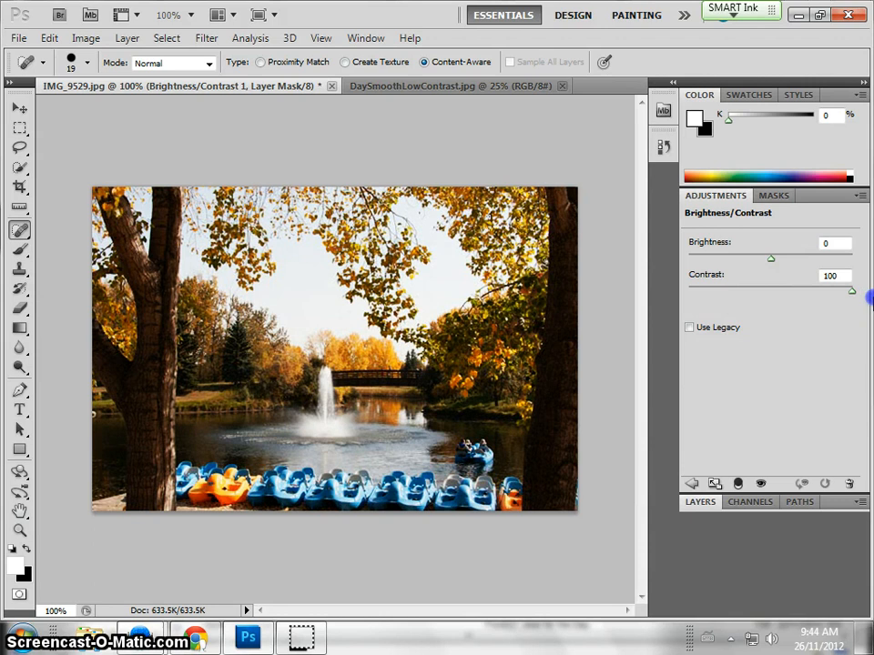
left_click_drag(852, 291, 830, 300)
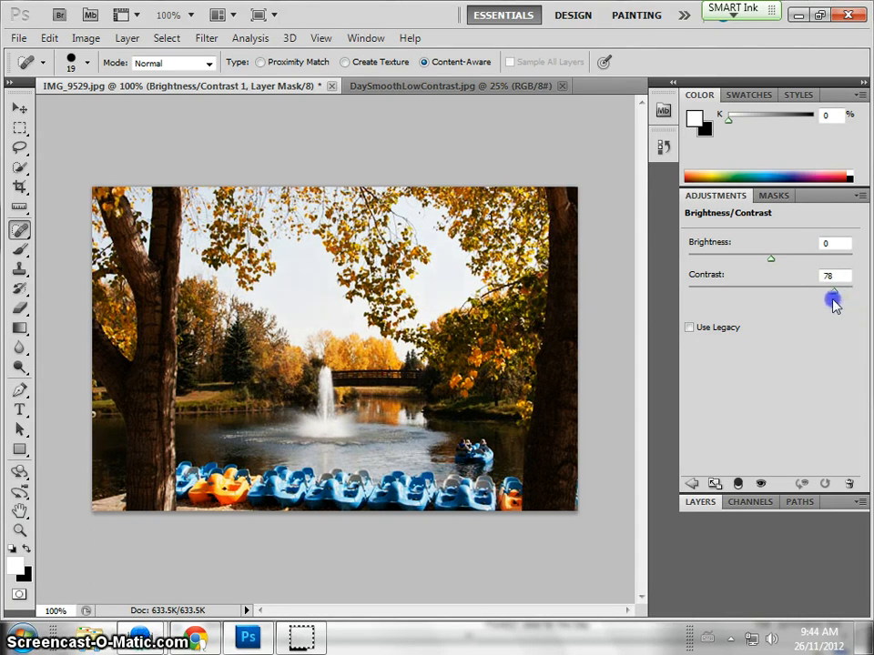
left_click_drag(834, 300, 794, 289)
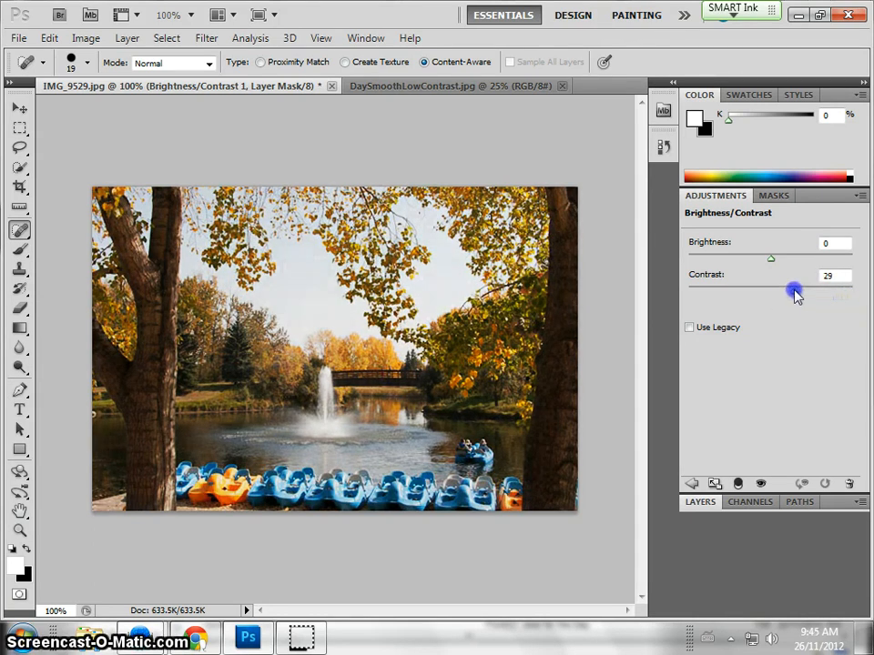
left_click_drag(794, 289, 781, 293)
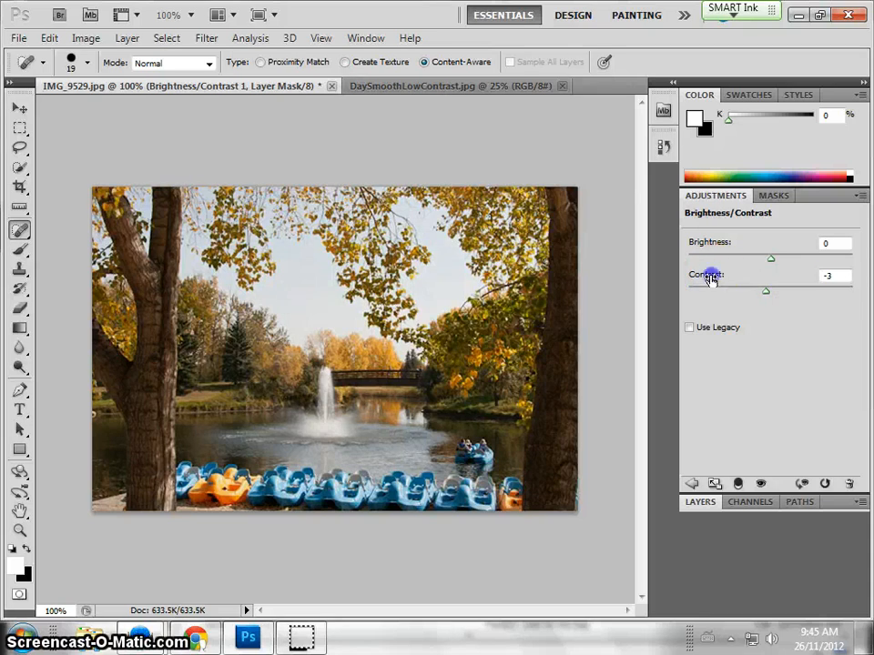
- Settle the park photo's contrast at 17, leaving brightness at 0
left_click_drag(764, 291, 770, 291)
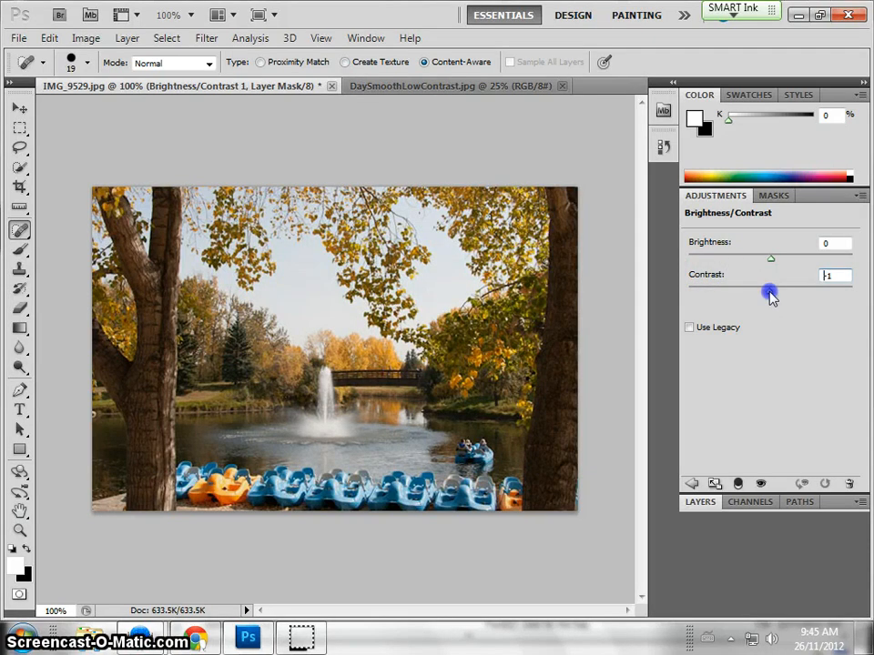
left_click_drag(770, 292, 780, 292)
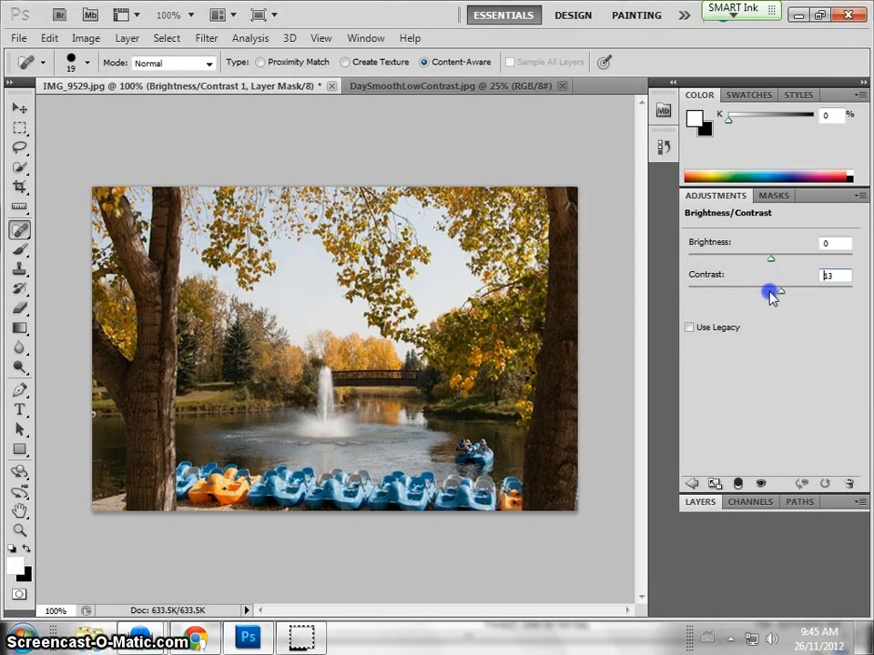
left_click_drag(768, 291, 797, 291)
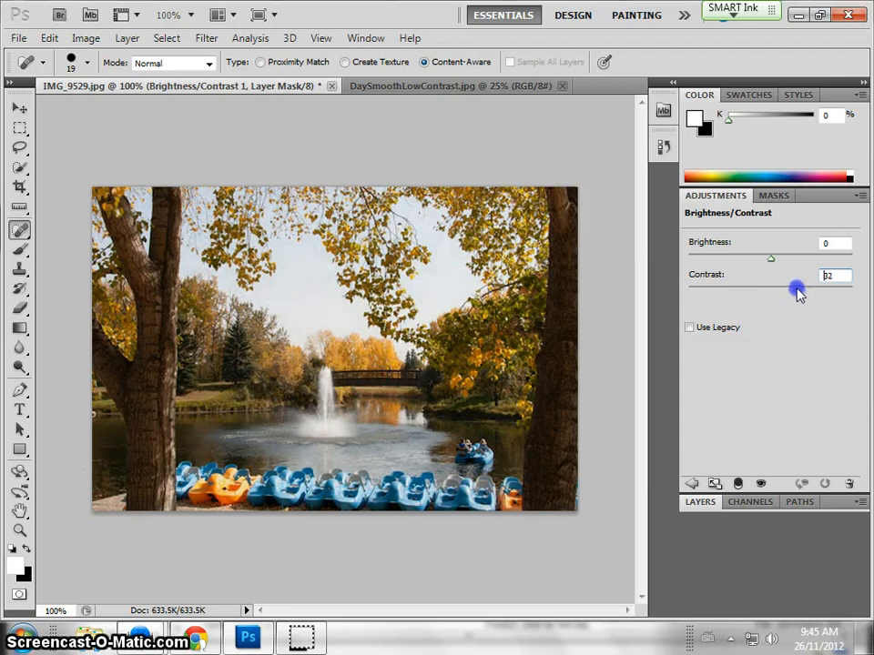
left_click_drag(797, 289, 786, 289)
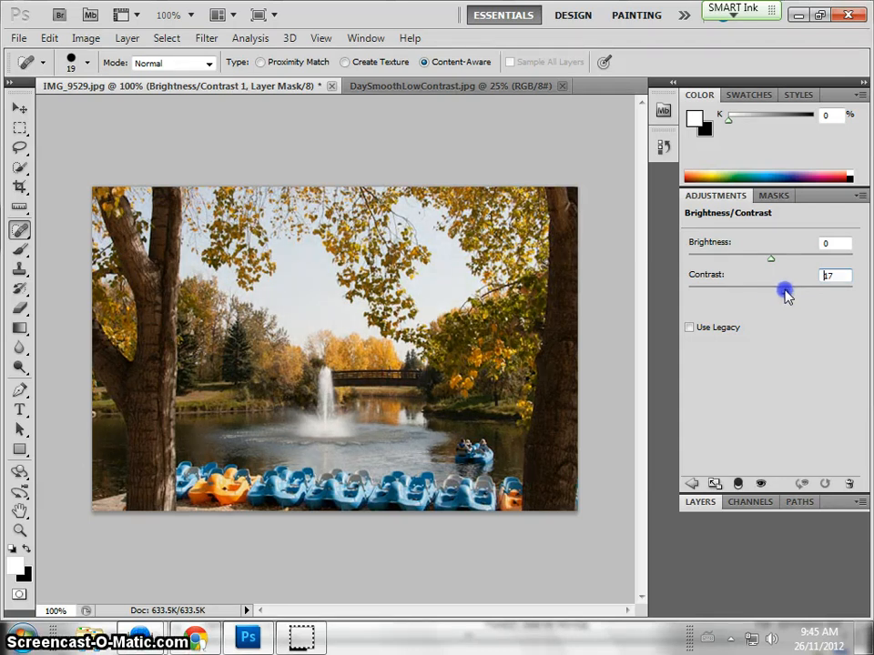
left_click_drag(787, 290, 784, 292)
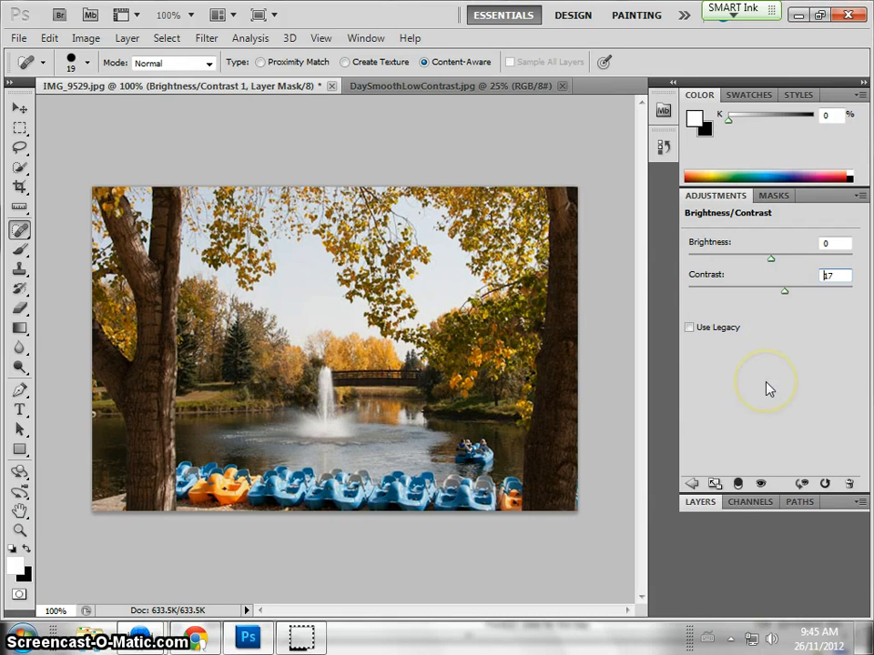
mouse_move(334, 506)
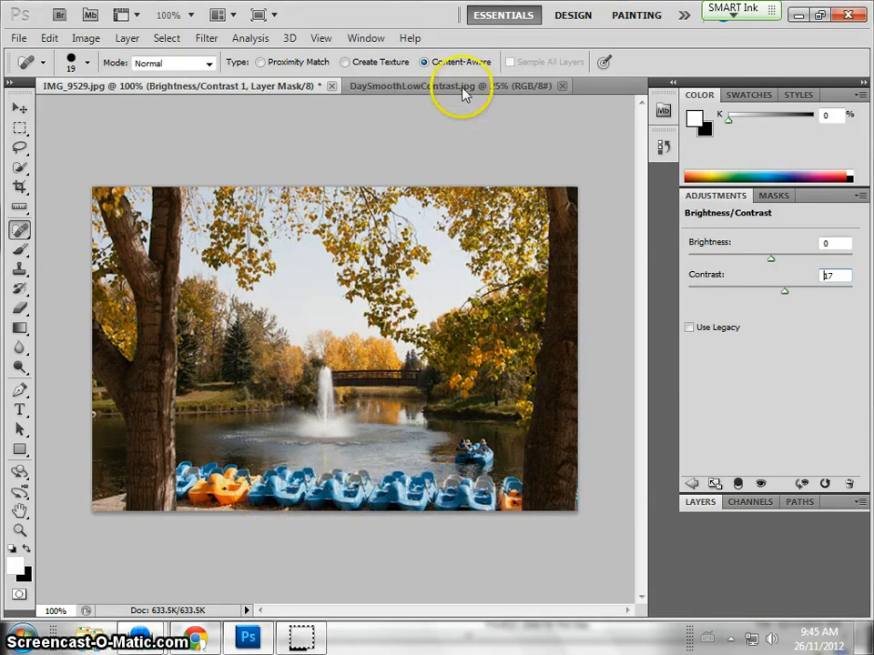
- On DaySmoothLowContrast.jpg, add Brightness/Contrast with contrast 33 and return to the layers list
left_click(415, 86)
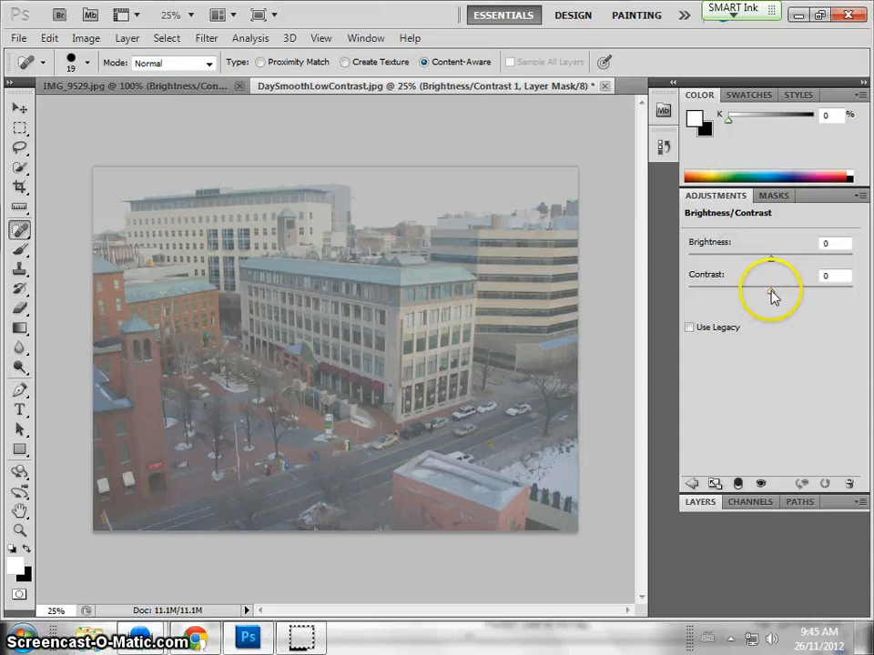
left_click_drag(772, 290, 772, 290)
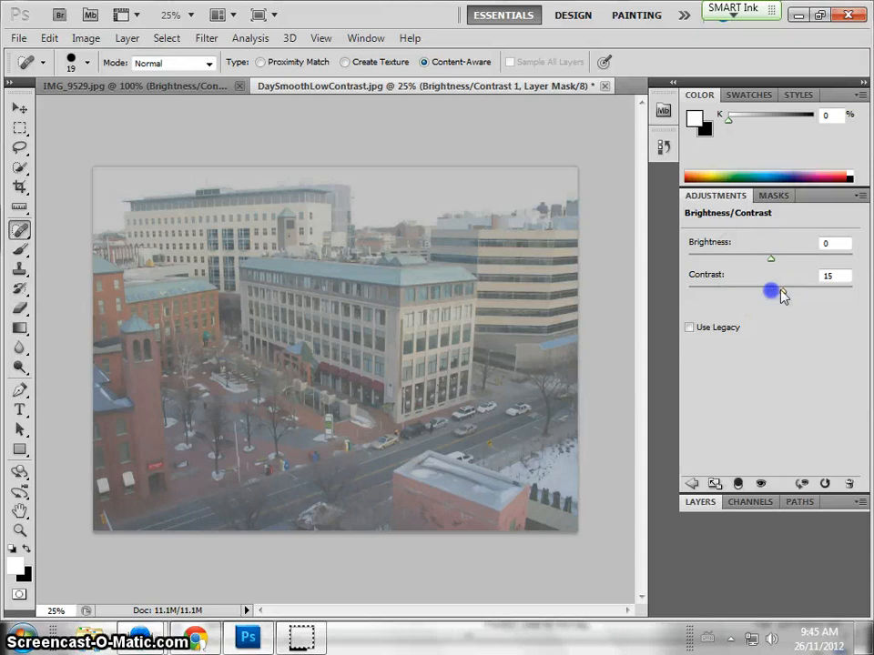
left_click_drag(770, 292, 783, 291)
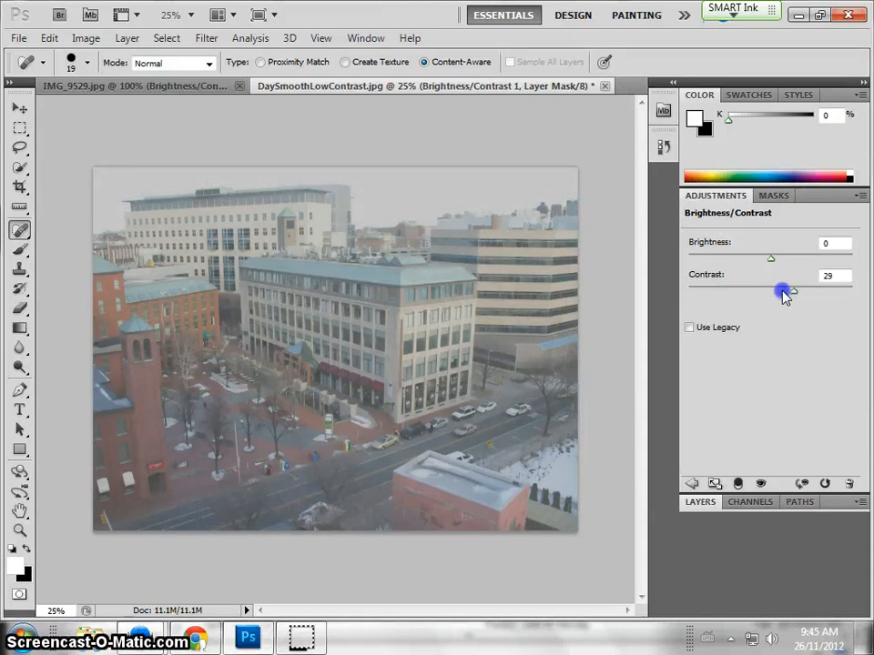
left_click_drag(781, 289, 797, 289)
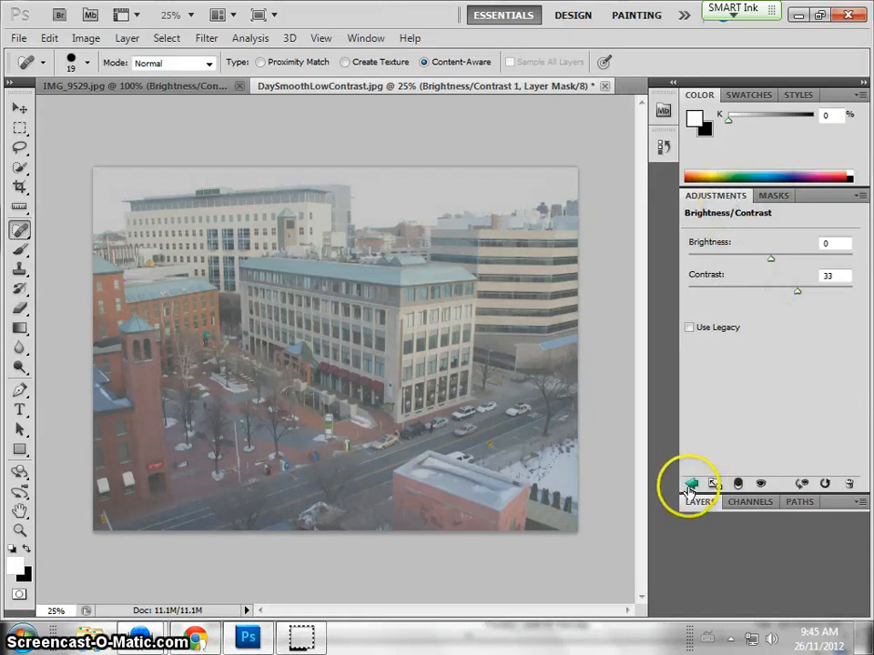
left_click(692, 484)
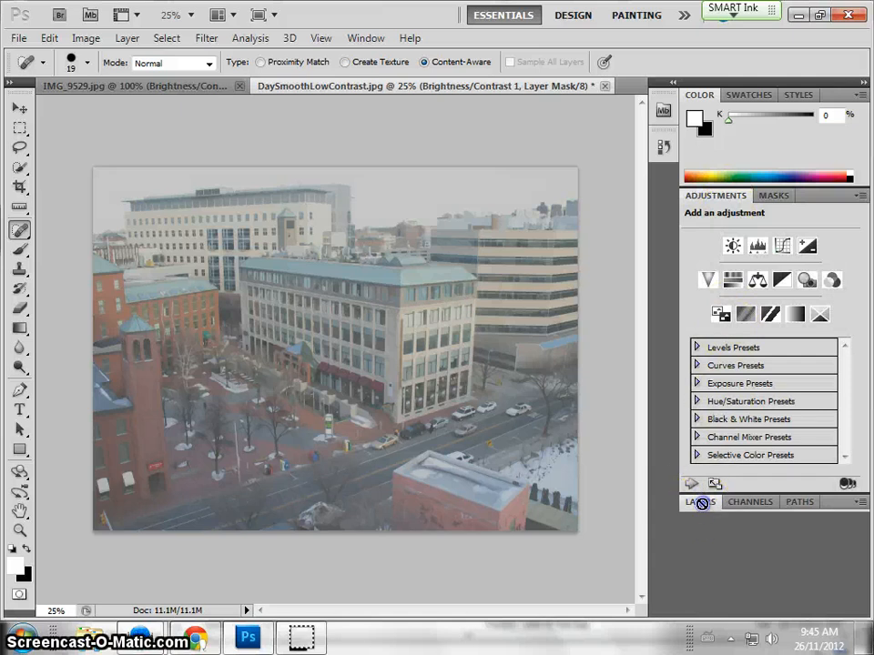
left_click(699, 503)
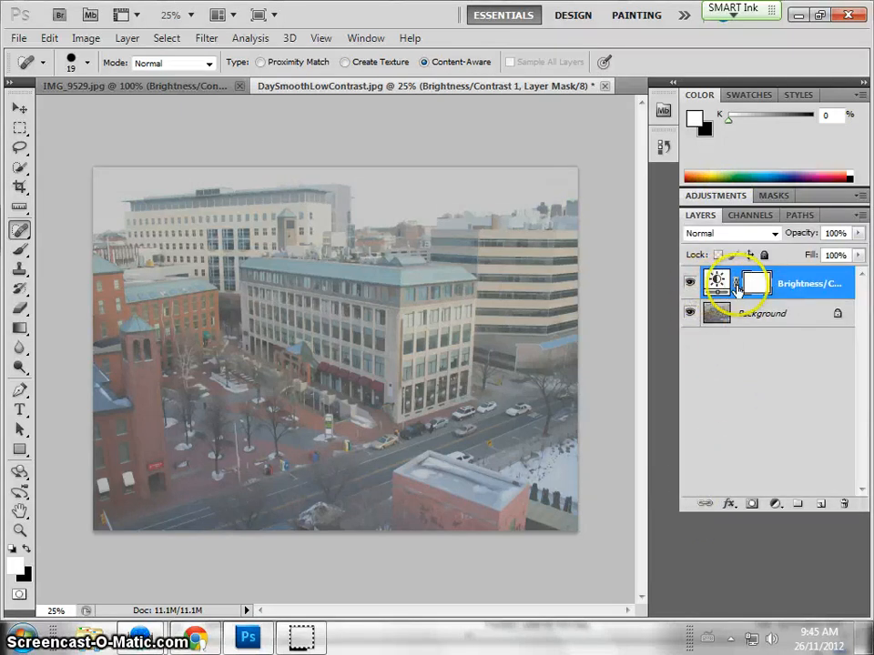
- With the Background layer selected, add a Levels adjustment layer beneath Brightness/Contrast
left_click(761, 313)
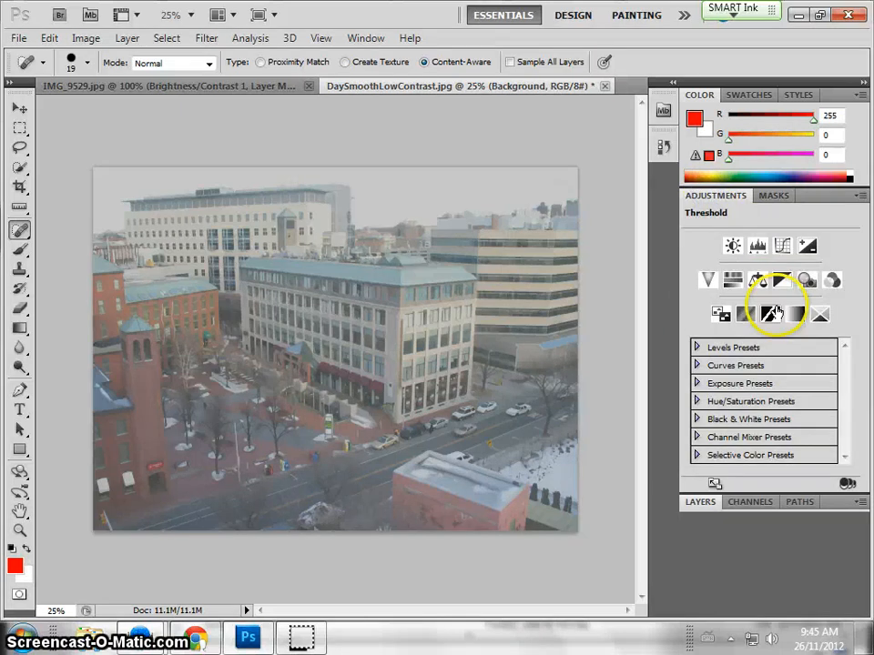
left_click(809, 246)
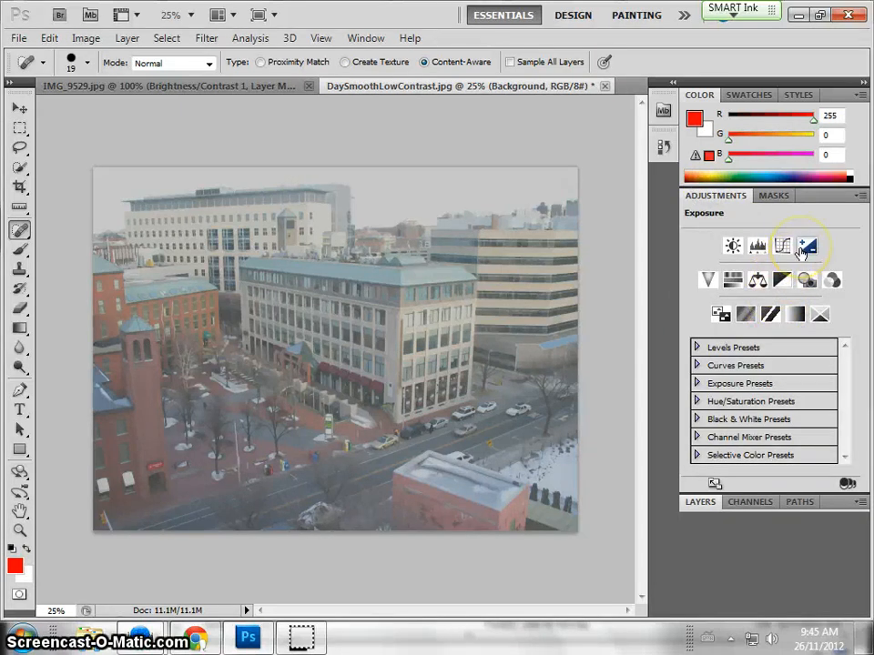
left_click(757, 246)
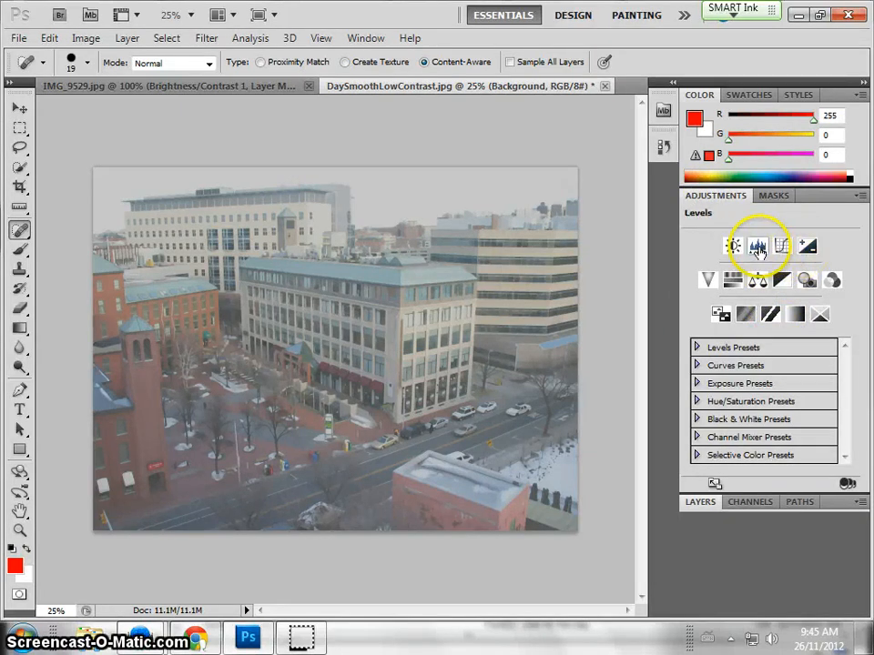
left_click(757, 247)
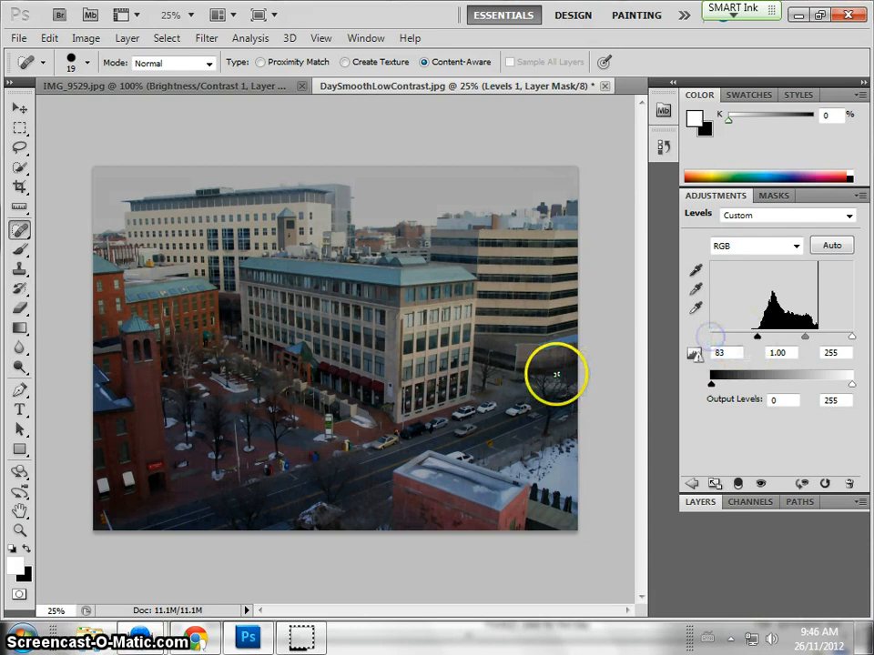
mouse_move(634, 386)
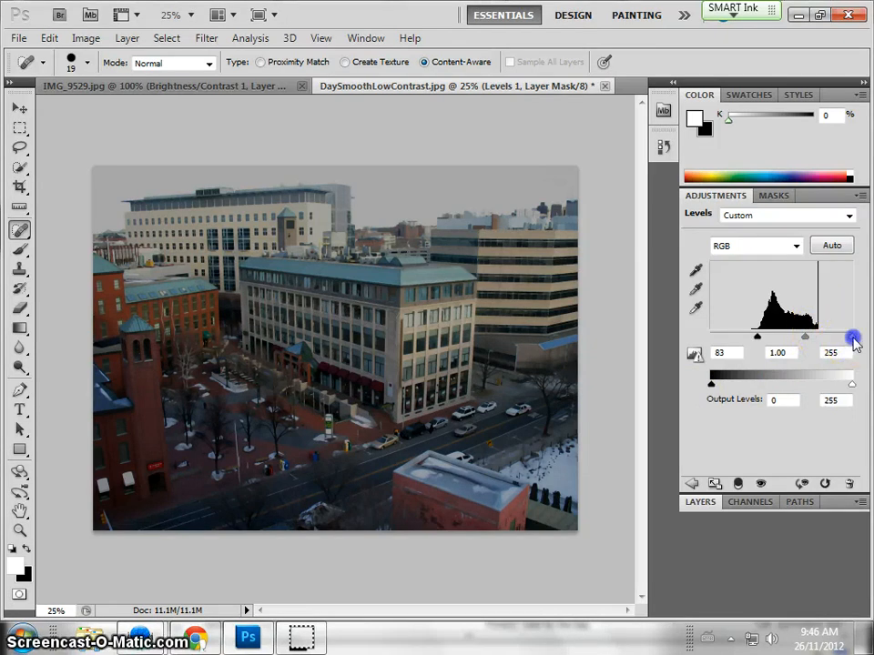
- Set Levels white input to 193 with black at 83, leaving midtones at 1.00
left_click_drag(852, 335, 821, 335)
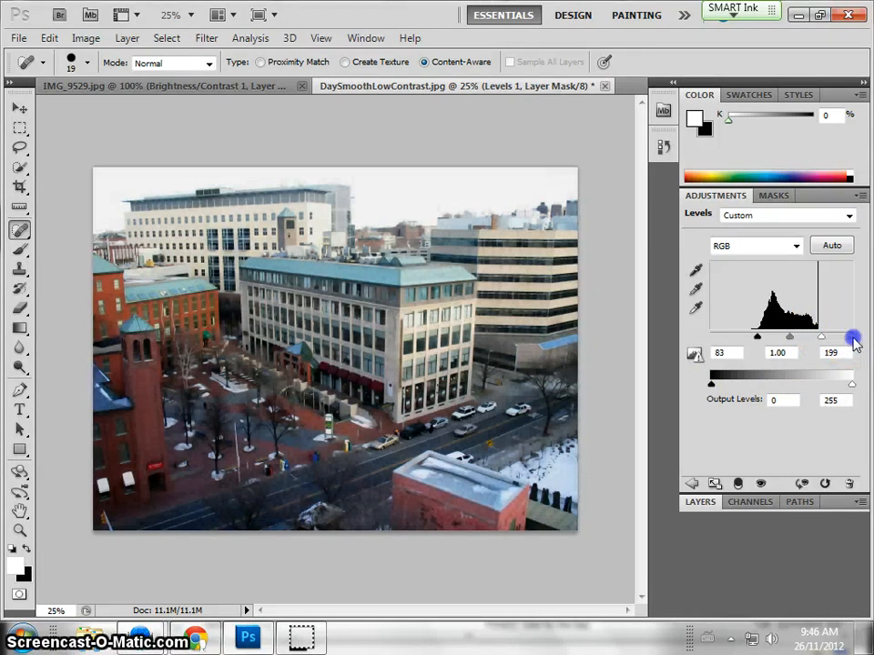
left_click_drag(851, 337, 818, 337)
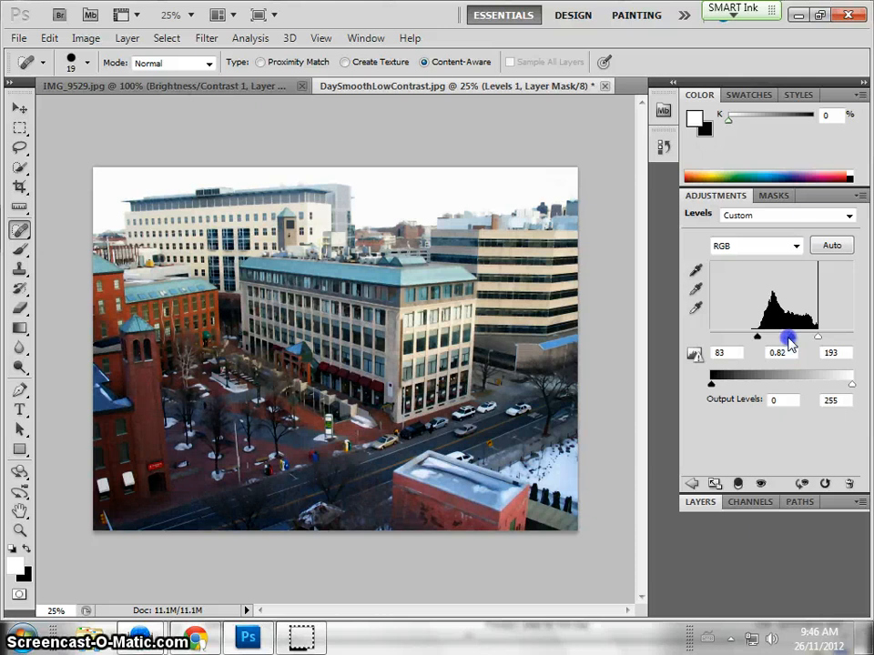
left_click_drag(785, 335, 790, 335)
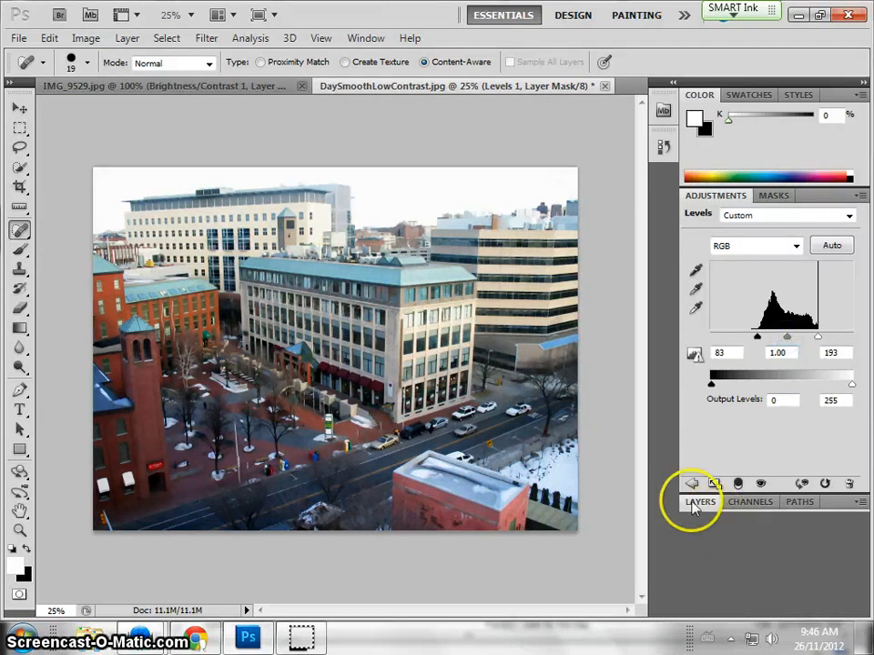
- Show the layers list and toggle Levels 1 and Brightness/Contrast visibility to compare before and after
left_click(699, 503)
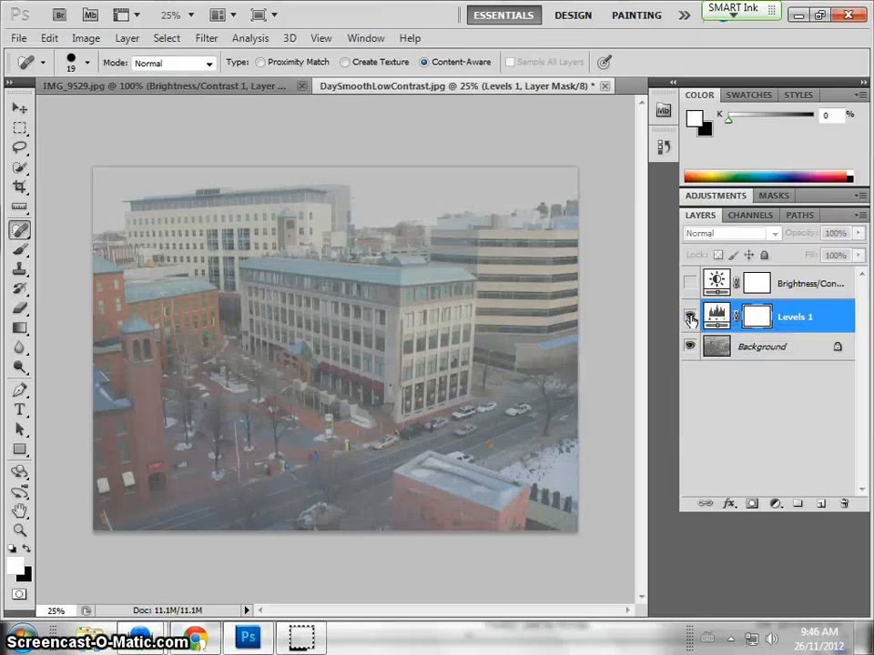
left_click(690, 316)
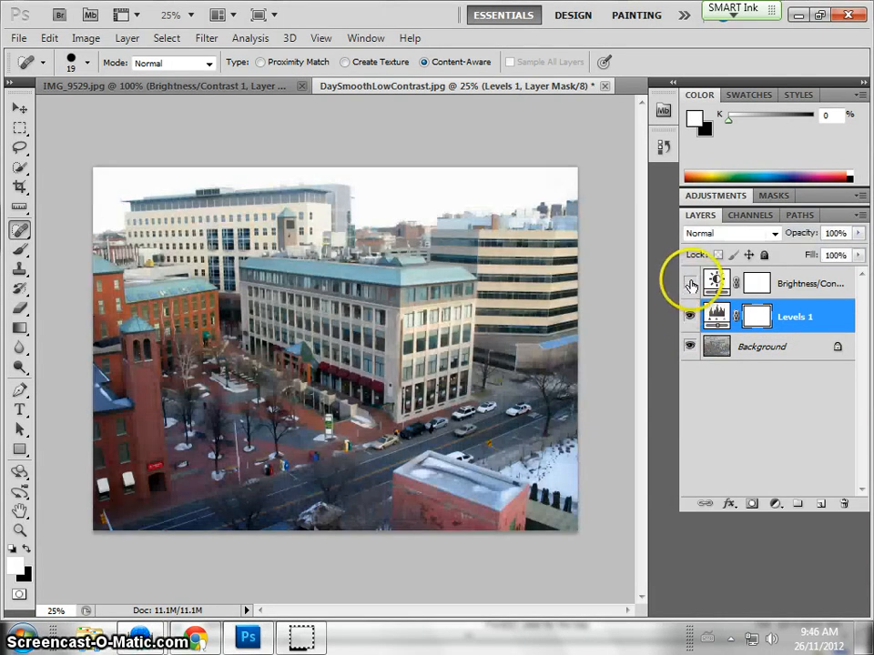
left_click(690, 284)
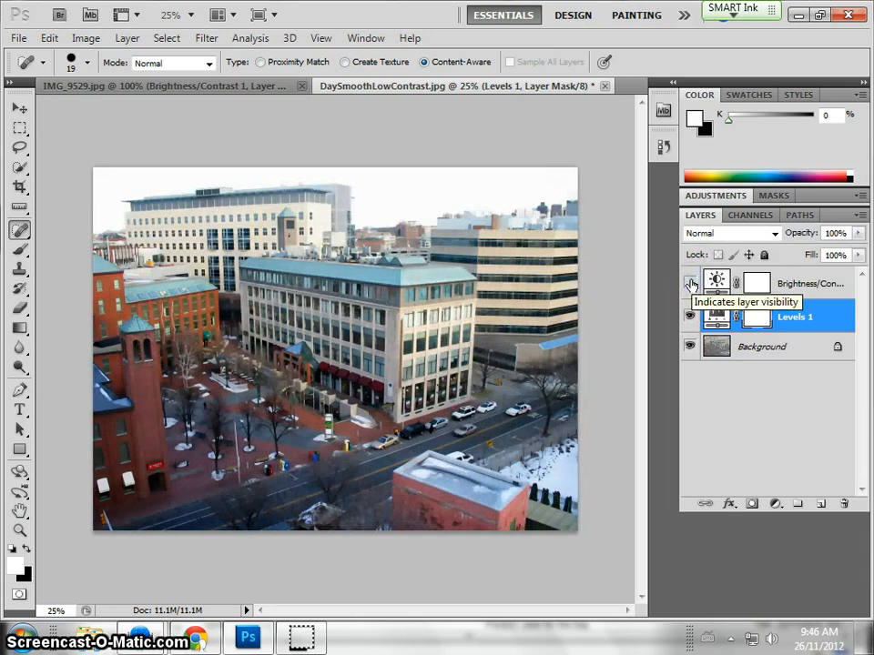